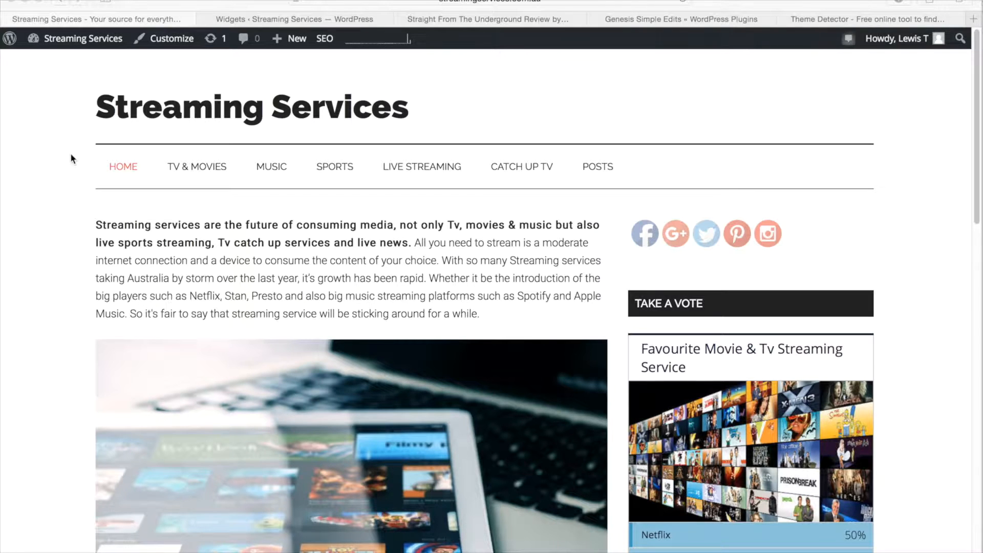
# Reach the About WordPress page for version 4.4.1 from the admin bar's WordPress menu.
pyautogui.scroll(-3)
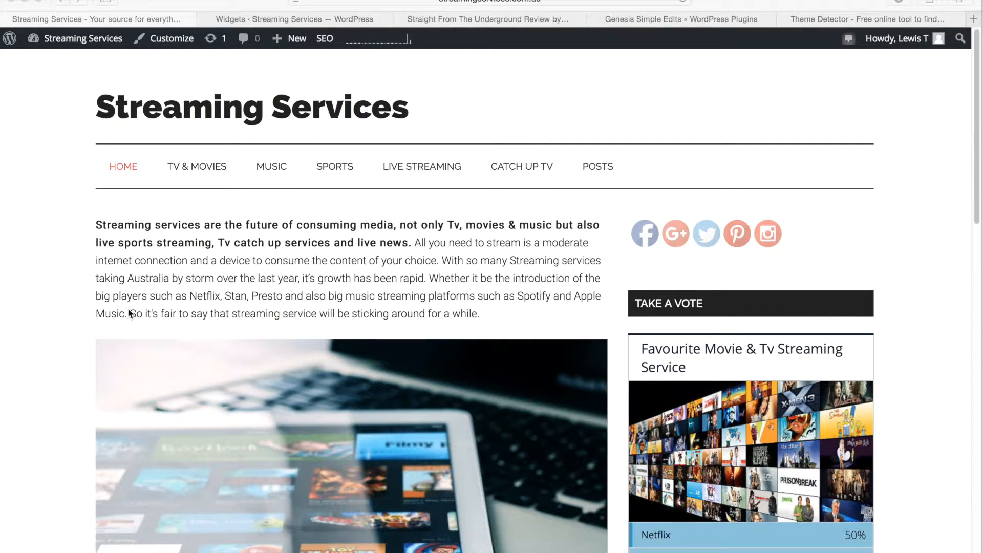
pyautogui.moveTo(17, 74)
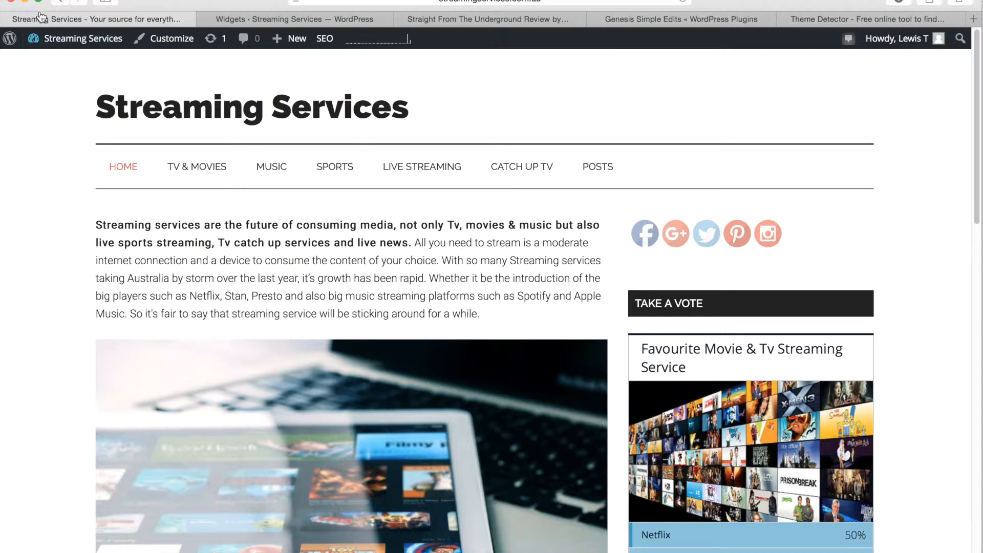
pyautogui.click(10, 38)
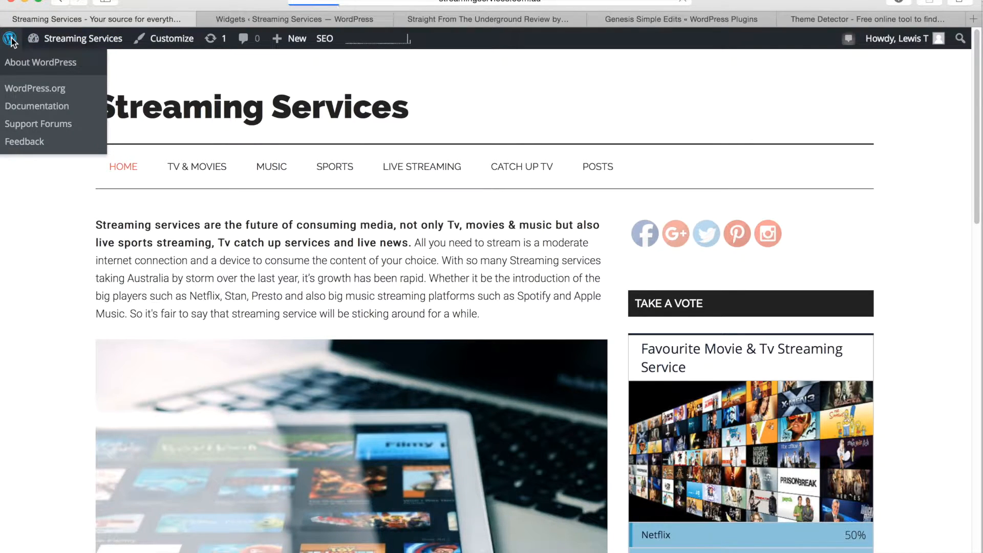
pyautogui.click(40, 62)
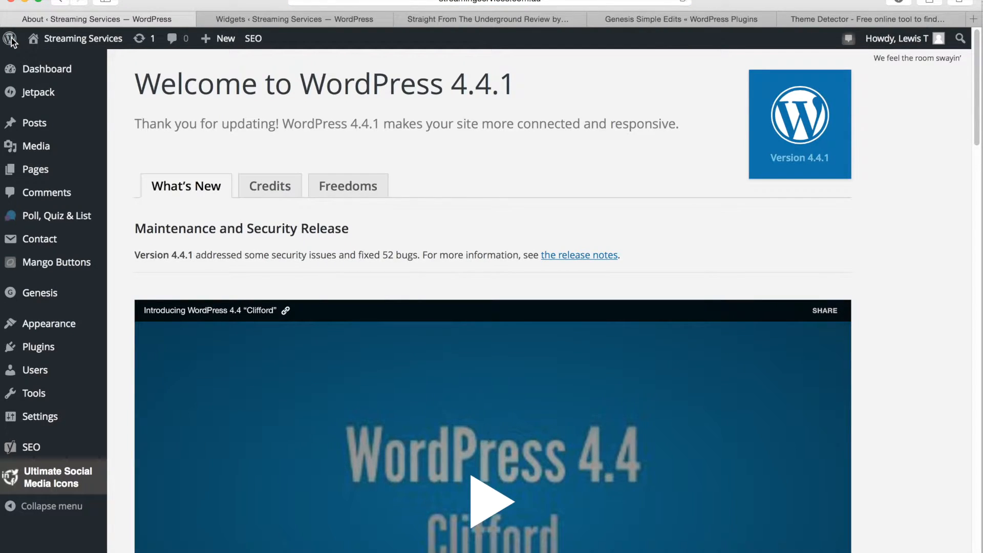
pyautogui.moveTo(177, 151)
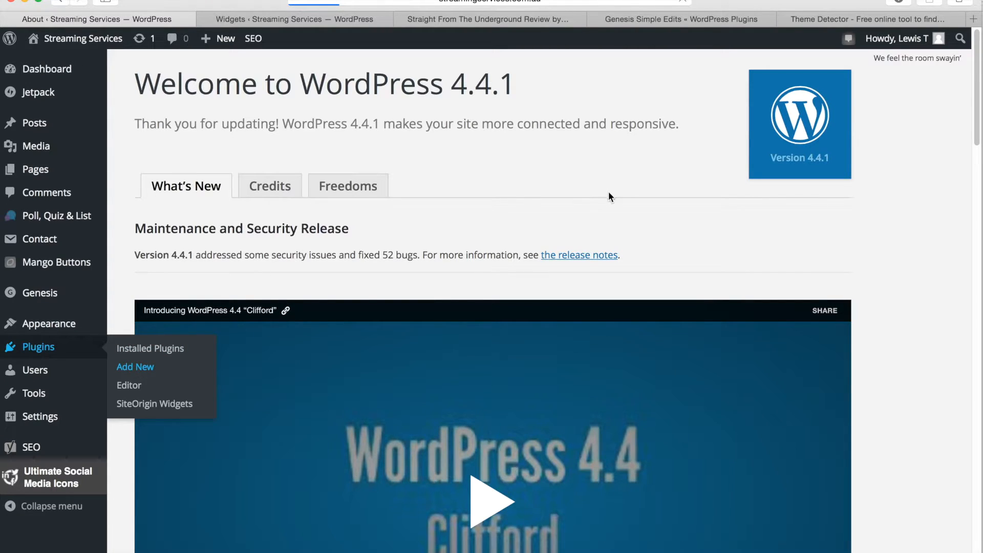
# Search the Add Plugins directory for 'underconstruction'.
pyautogui.click(135, 366)
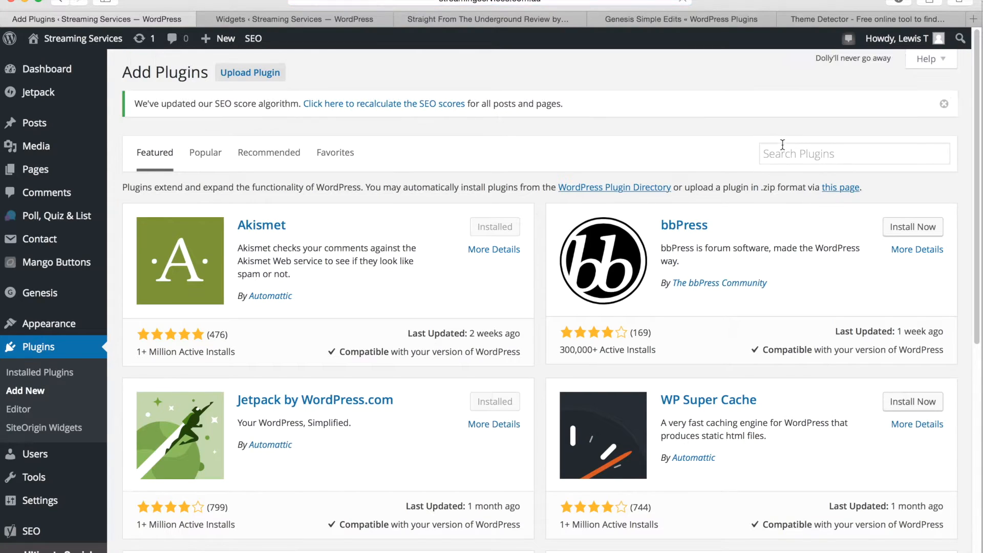
pyautogui.click(854, 152)
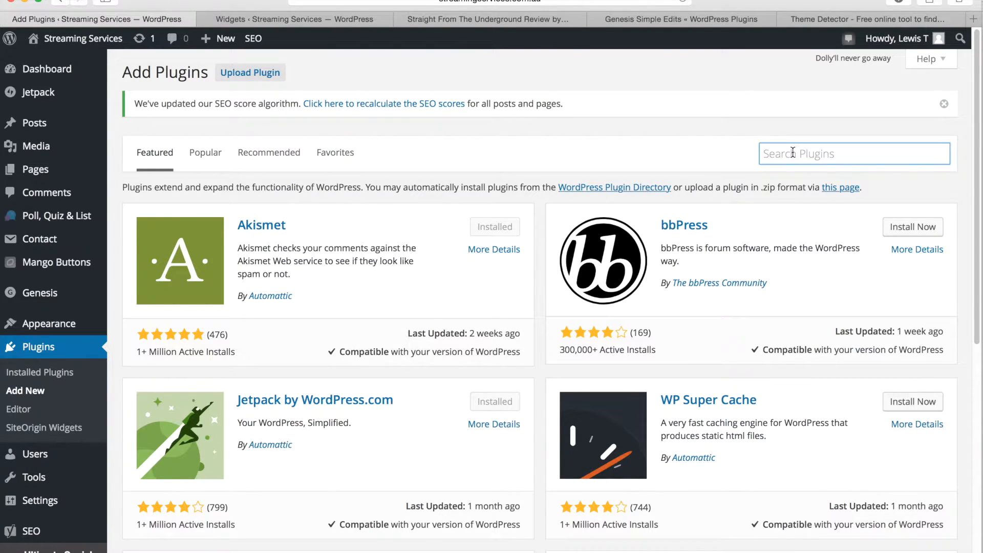
pyautogui.write('underconstruction')
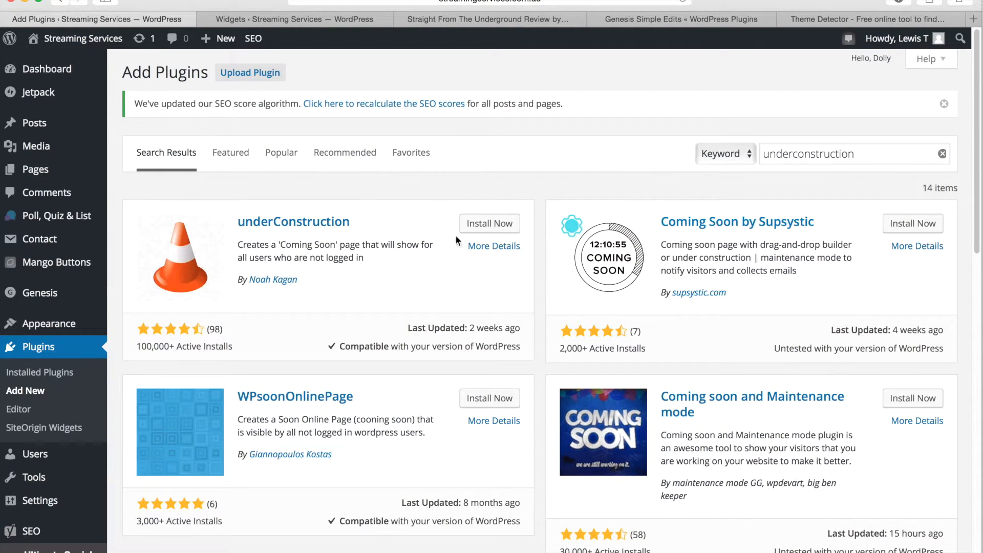
# Install underConstruction 1.16 from the results and activate it.
pyautogui.click(490, 225)
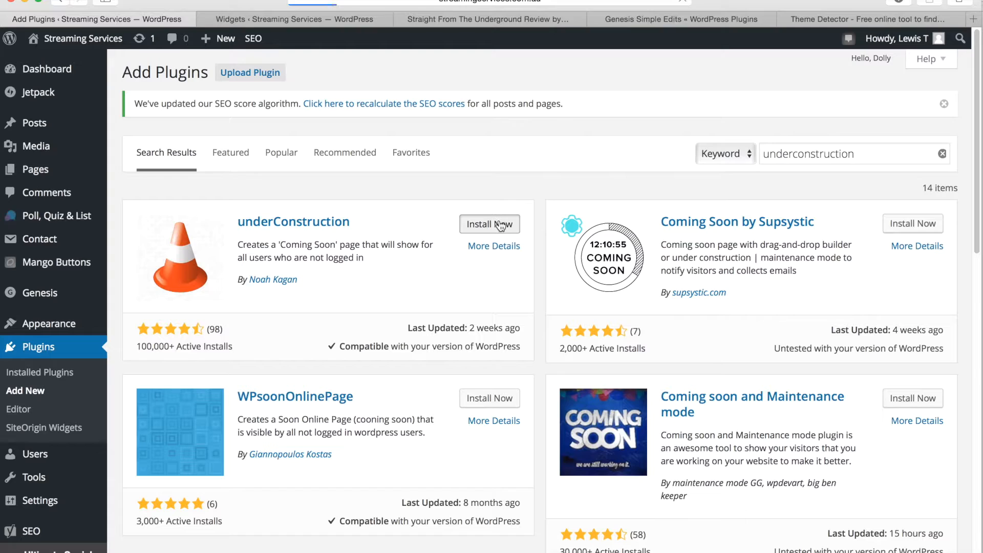
pyautogui.click(489, 225)
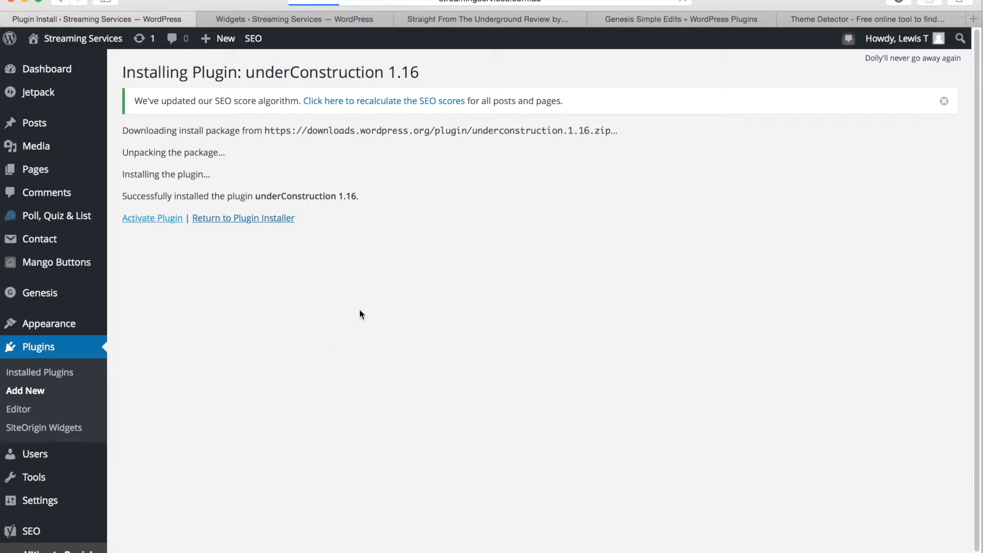
pyautogui.moveTo(269, 433)
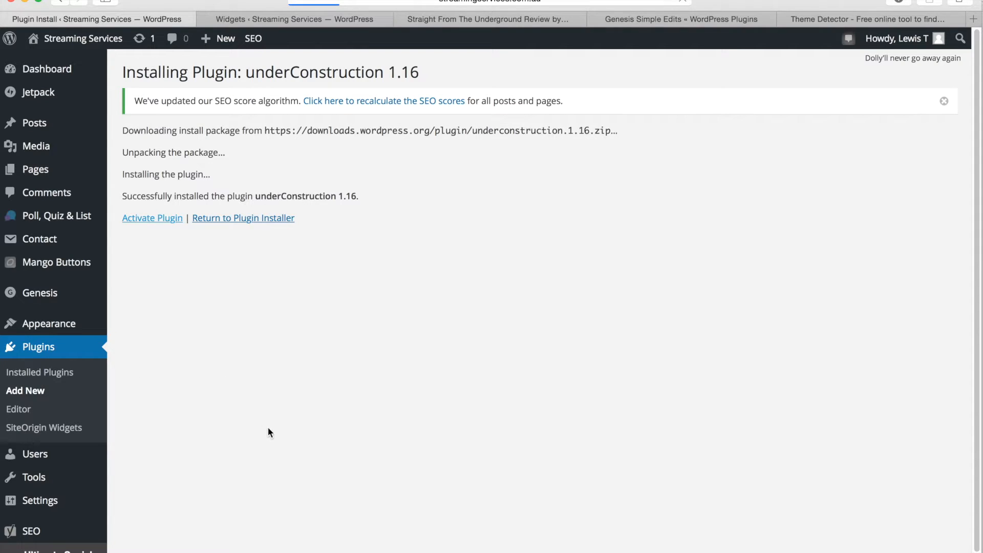
pyautogui.click(151, 217)
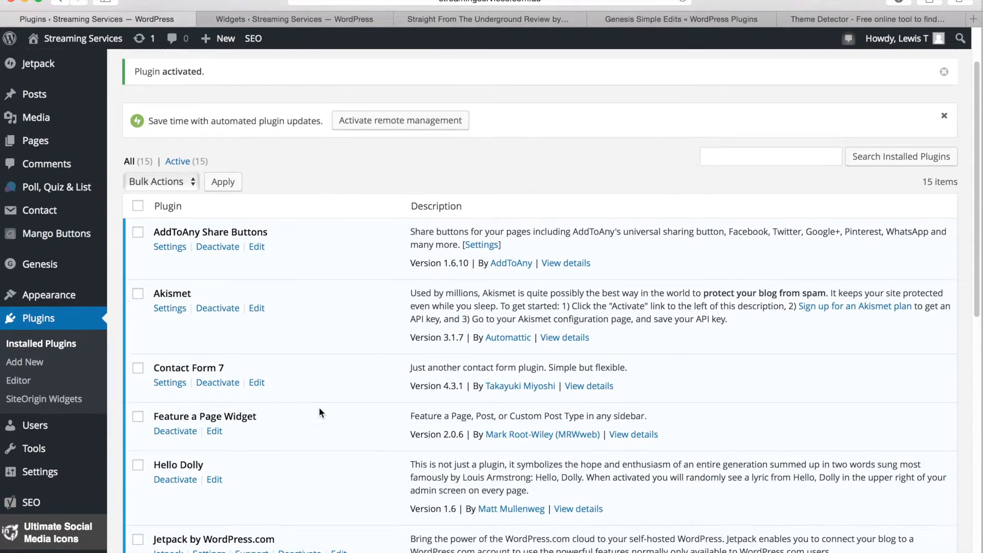
# Go to the Under Construction plugin's Settings from the Installed Plugins list.
pyautogui.scroll(-3)
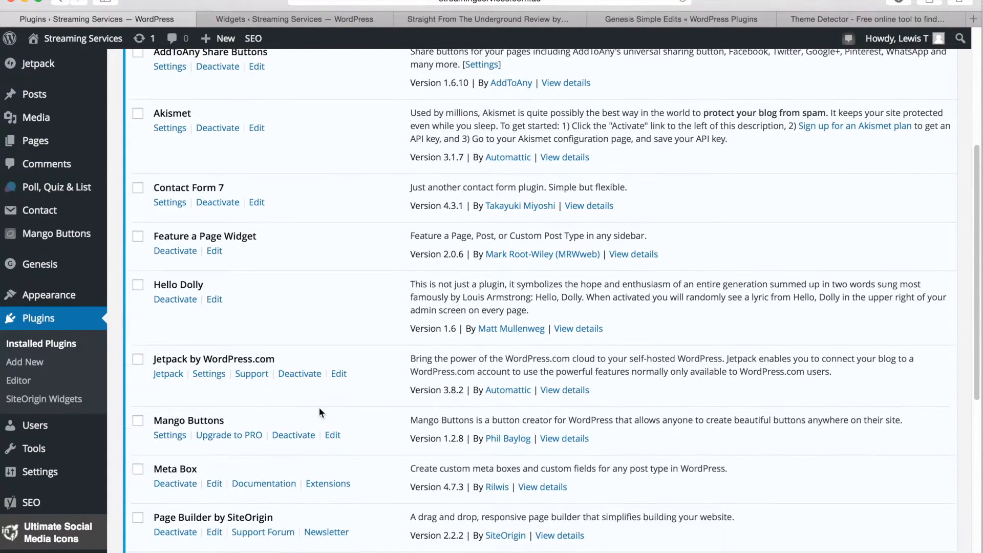
pyautogui.scroll(-3)
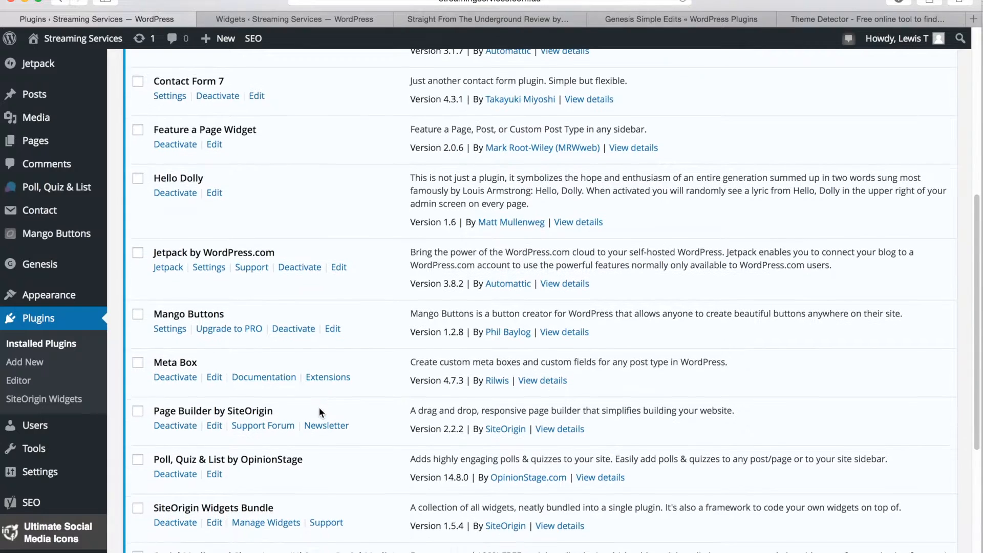
pyautogui.scroll(-3)
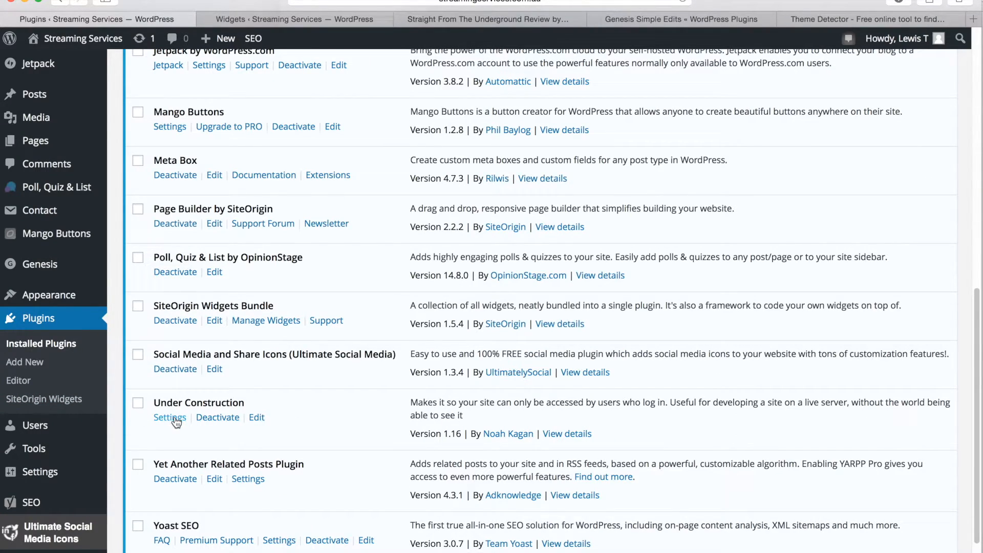
pyautogui.click(169, 417)
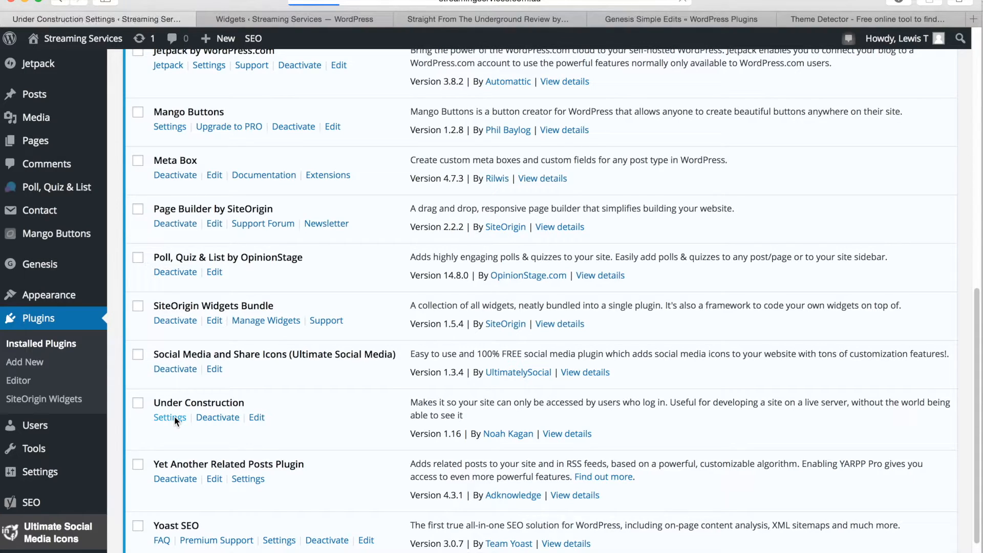
# Set Activate or Deactivate to 'on' and save the changes.
pyautogui.click(169, 417)
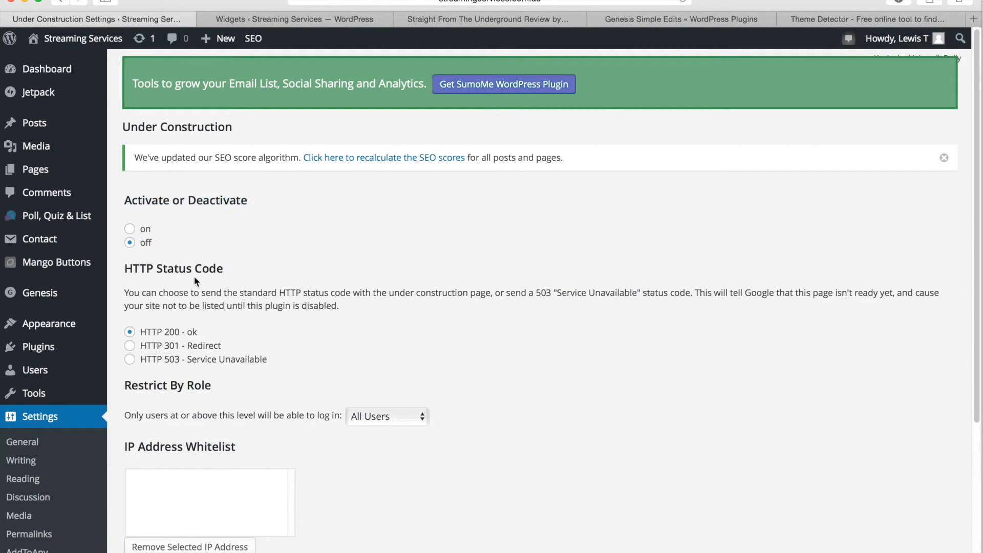
pyautogui.click(130, 228)
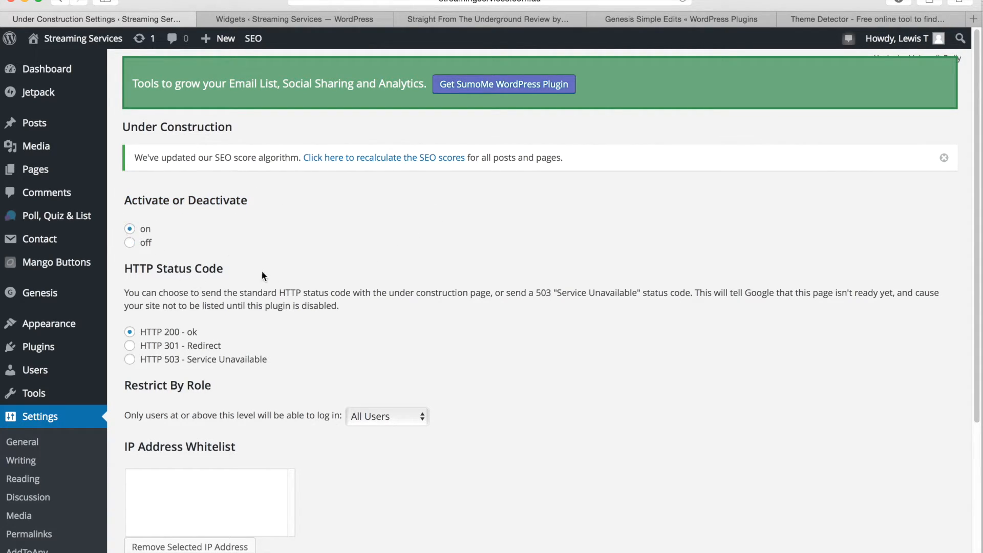
pyautogui.scroll(-3)
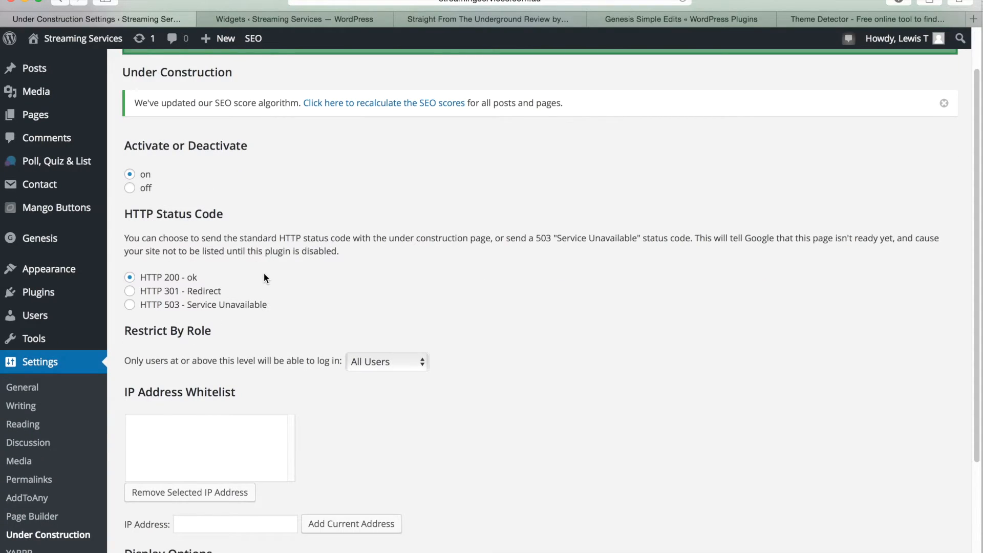
pyautogui.scroll(-3)
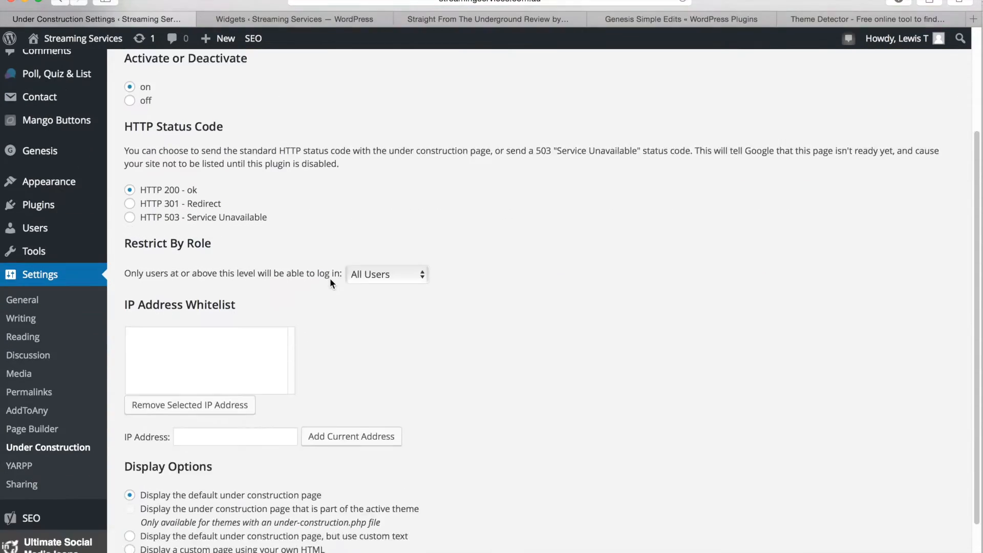
pyautogui.scroll(-3)
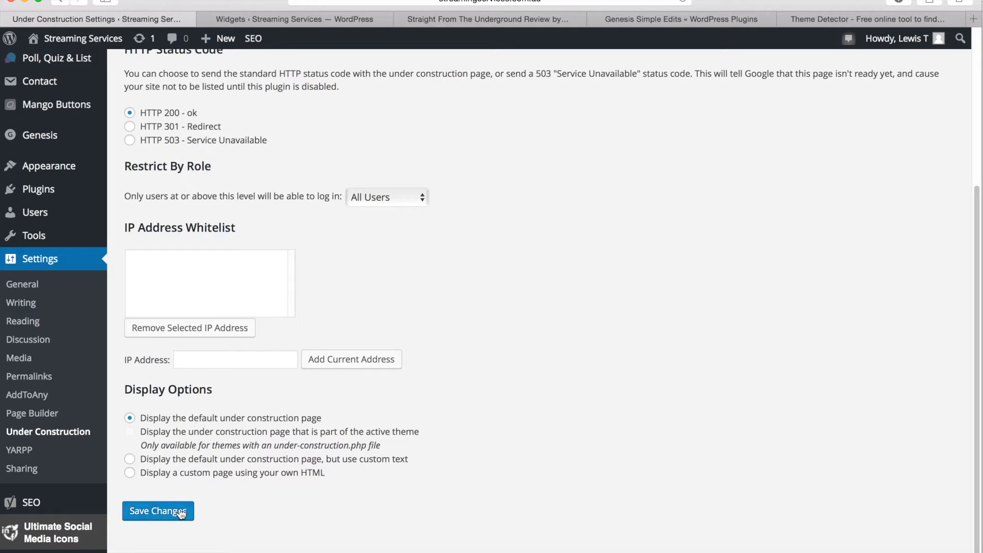
pyautogui.click(158, 510)
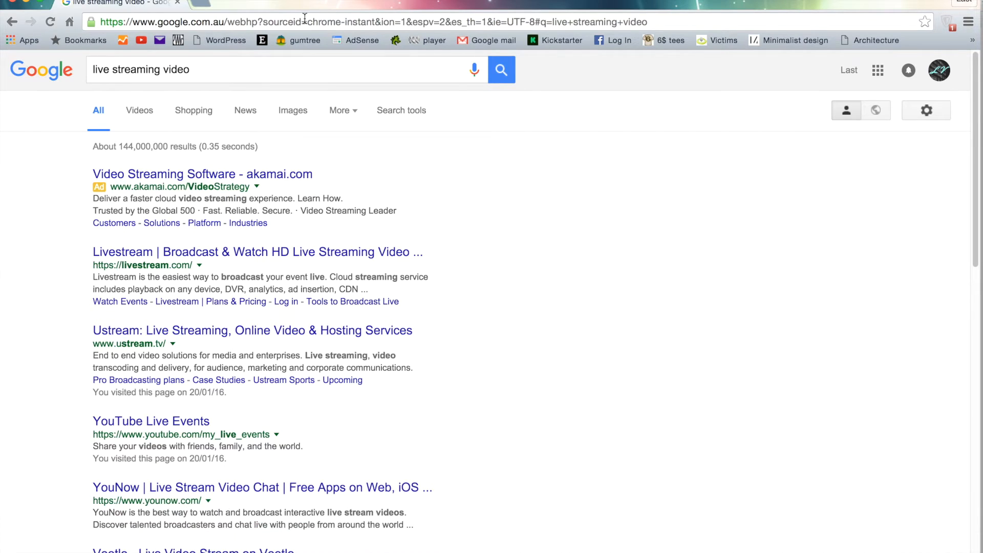
# Enter streamingservices.com.au in Chrome to see the 'coming soon' page as a visitor.
pyautogui.write('streamingservices.com.au')
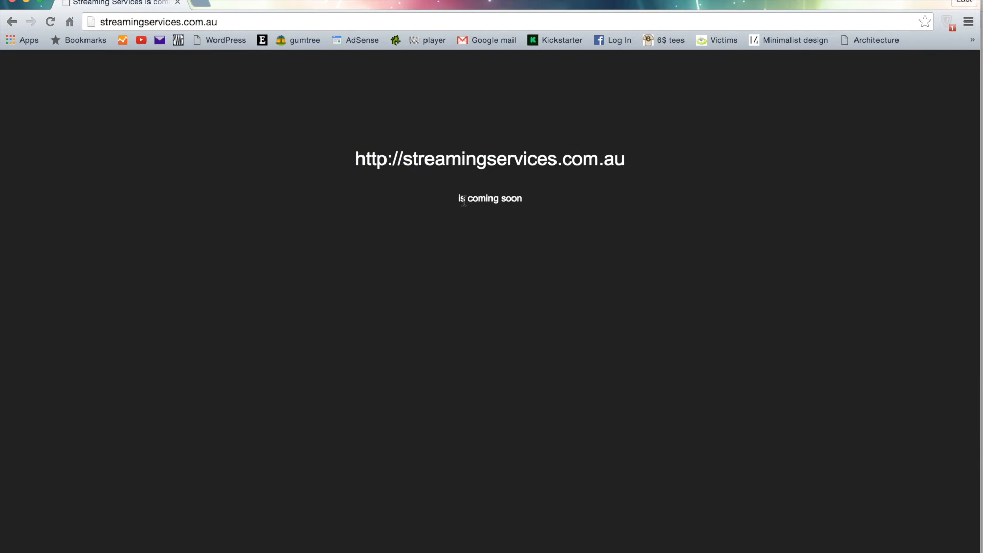
pyautogui.moveTo(624, 187)
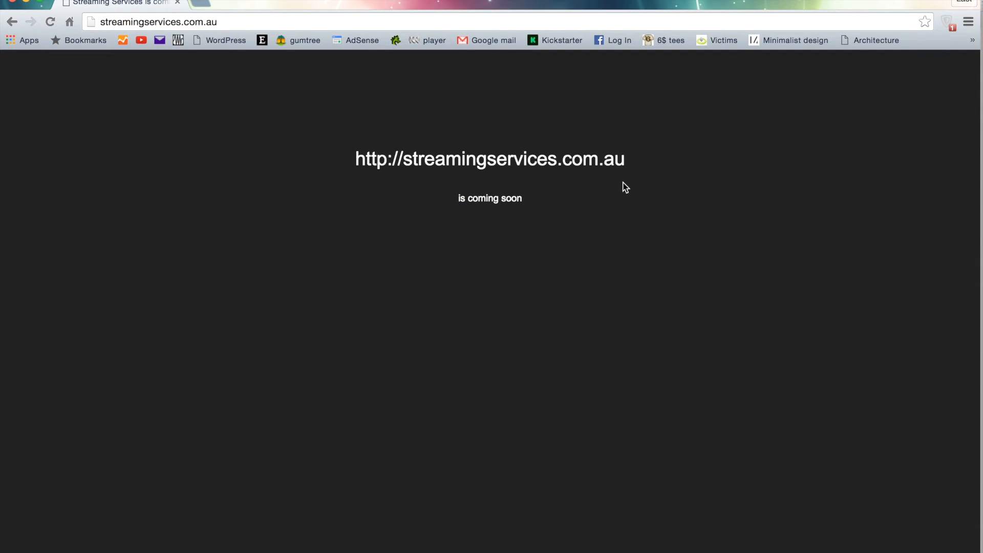